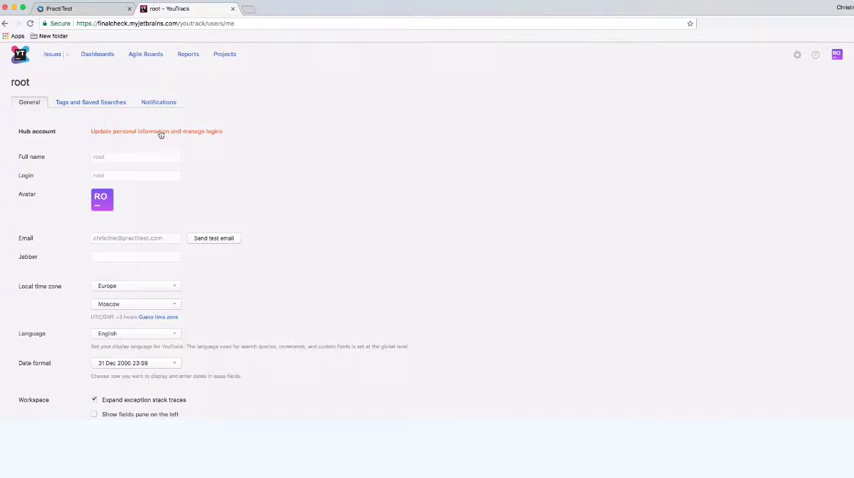
- Open the root account's Hub management page and its Authentication settings
{"action": "left_click", "coordinate": [156, 131]}
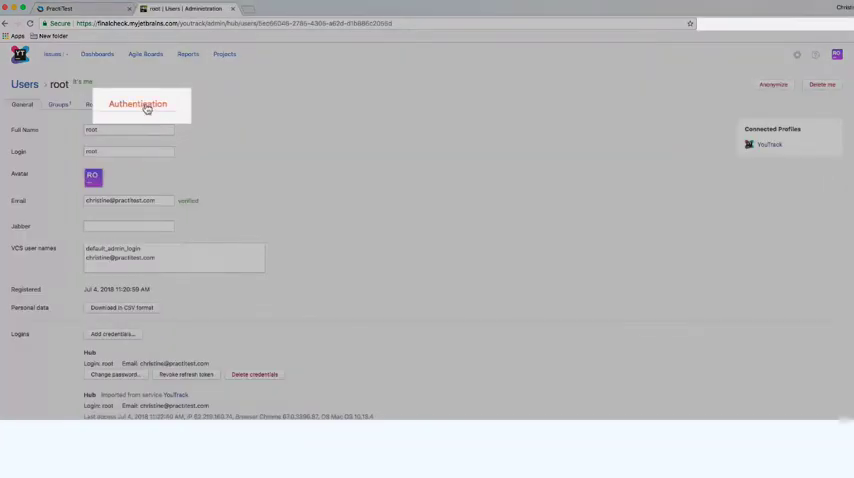
{"action": "left_click", "coordinate": [139, 104]}
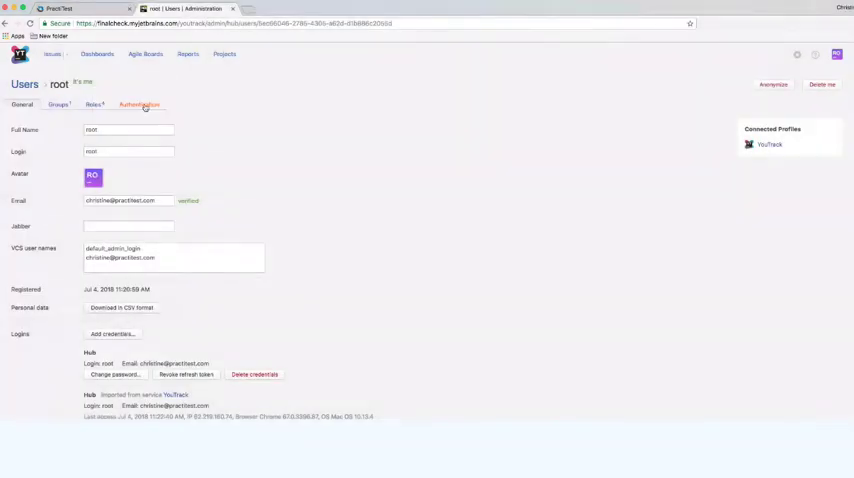
- Create a permanent token named 'PractiTest token' with YouTrack scope
{"action": "left_click", "coordinate": [139, 104]}
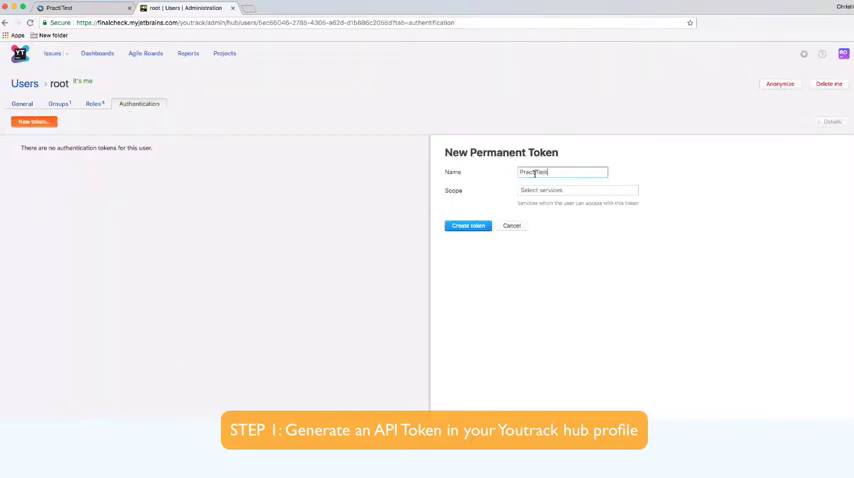
{"action": "left_click", "coordinate": [578, 191]}
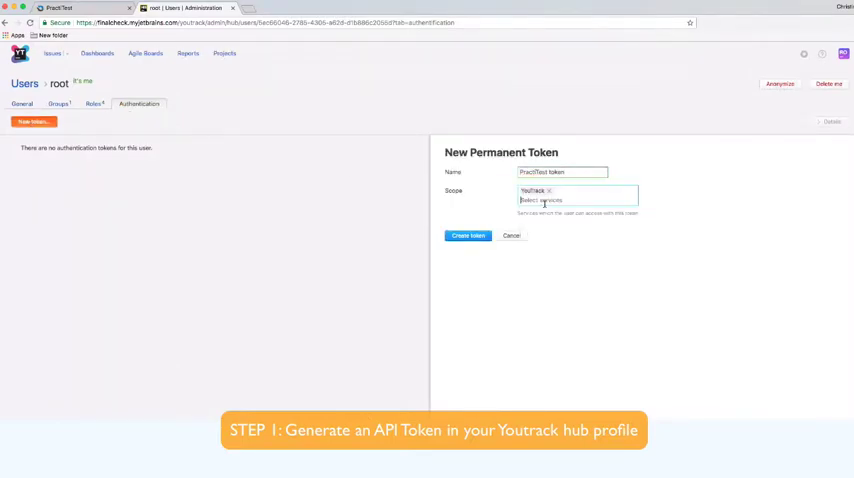
{"action": "left_click", "coordinate": [467, 235]}
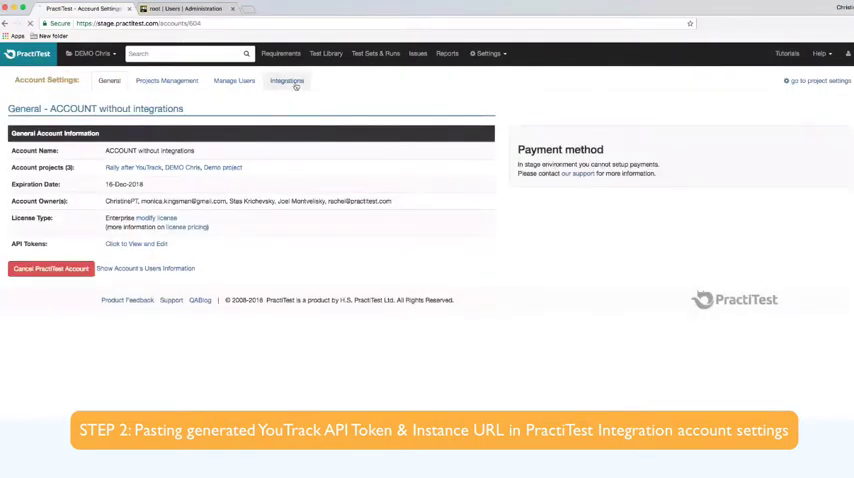
- Start PractiTest's YouTrack (by JetBrains) integration setup to reach the token form
{"action": "left_click", "coordinate": [286, 81]}
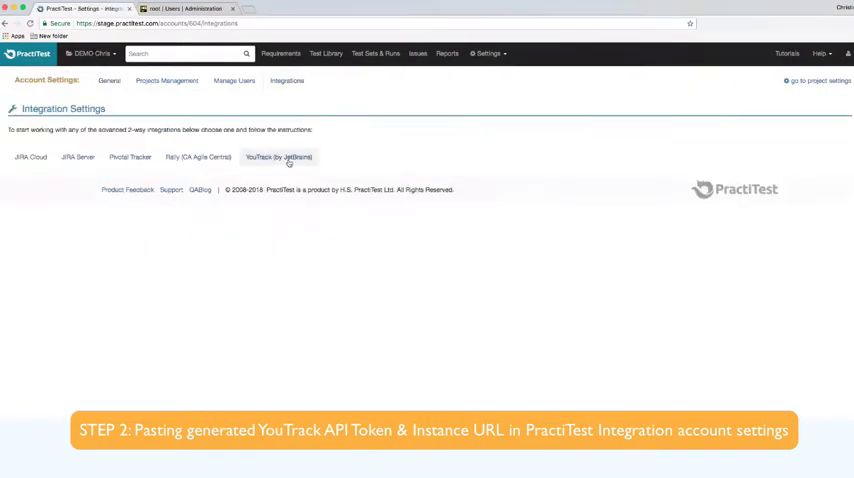
{"action": "left_click", "coordinate": [278, 157]}
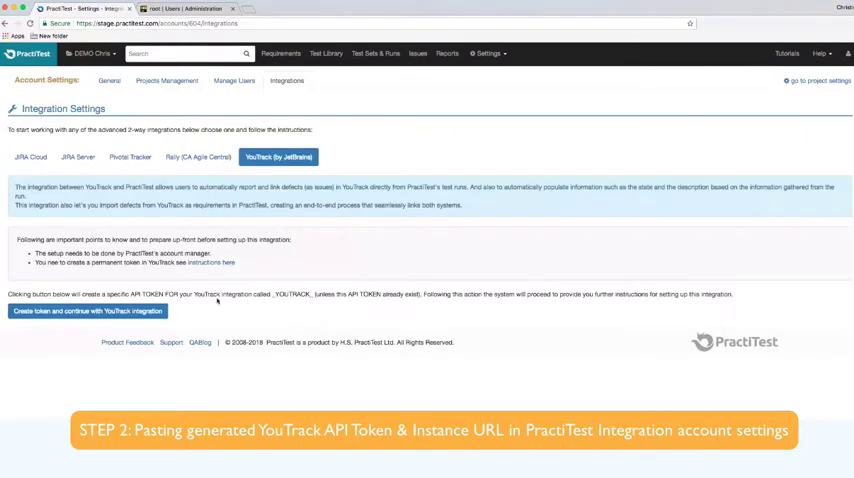
{"action": "left_click", "coordinate": [87, 311]}
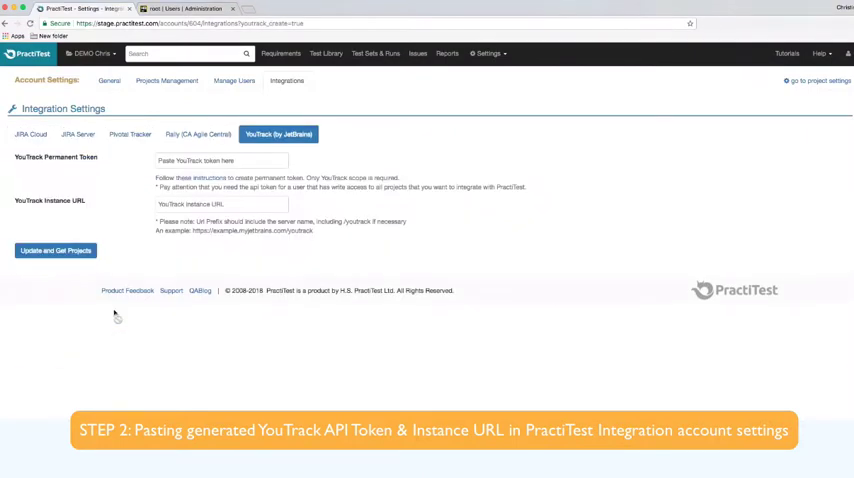
{"action": "left_click", "coordinate": [220, 160]}
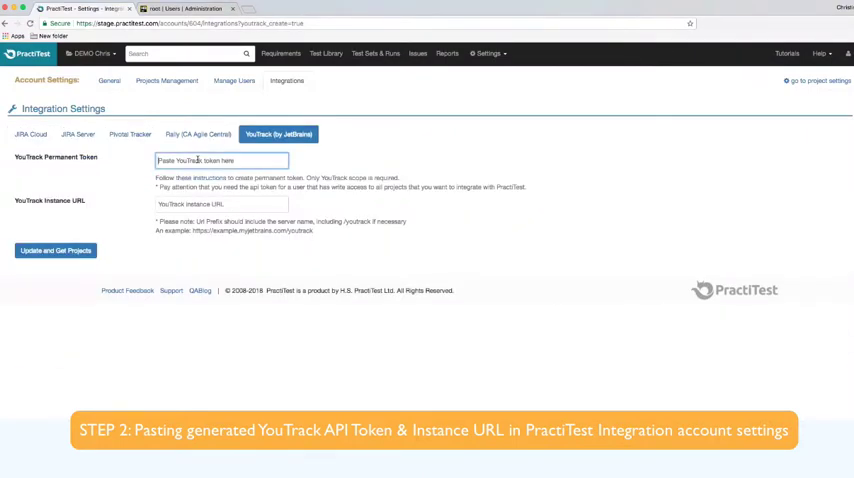
{"action": "right_click", "coordinate": [220, 160]}
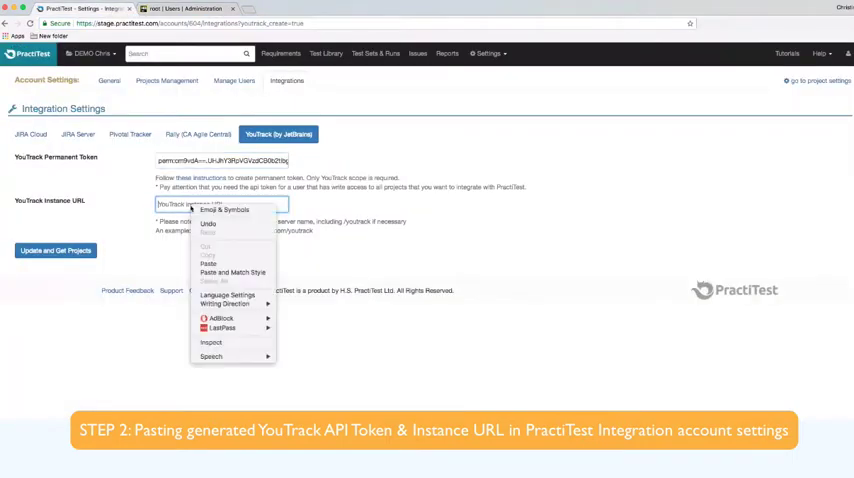
{"action": "left_click", "coordinate": [207, 263]}
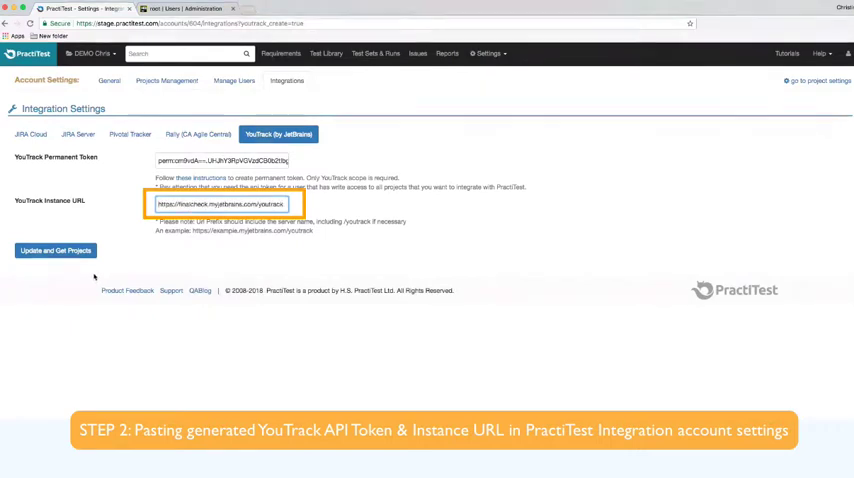
{"action": "left_click", "coordinate": [55, 250]}
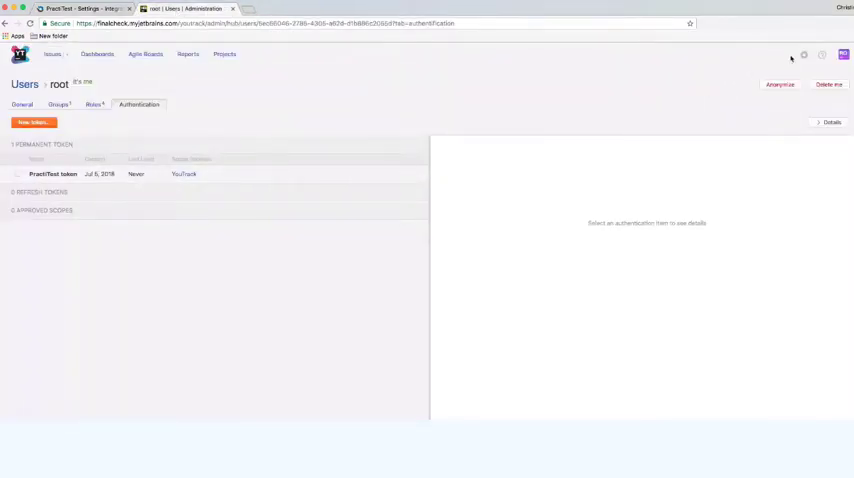
- Verify the Update Practitest workflow exists, then open the PractiTest project's Integrations settings
{"action": "left_click", "coordinate": [175, 9]}
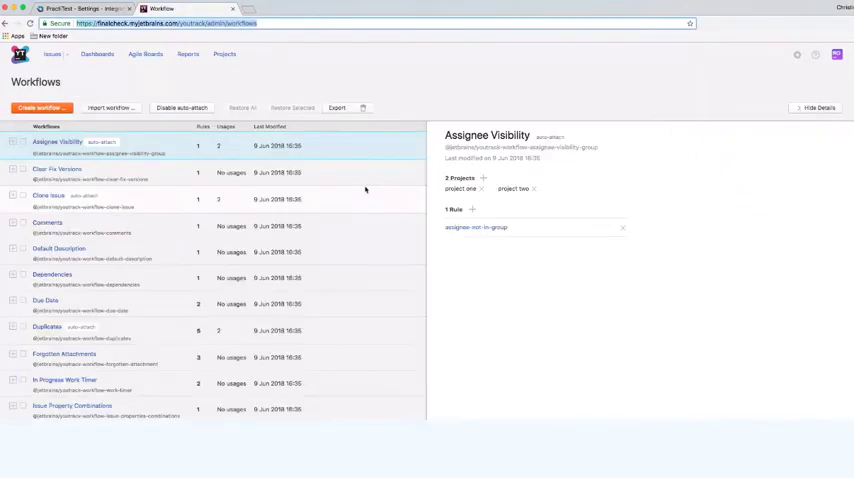
{"action": "scroll", "scroll_direction": "down", "scroll_amount": 3}
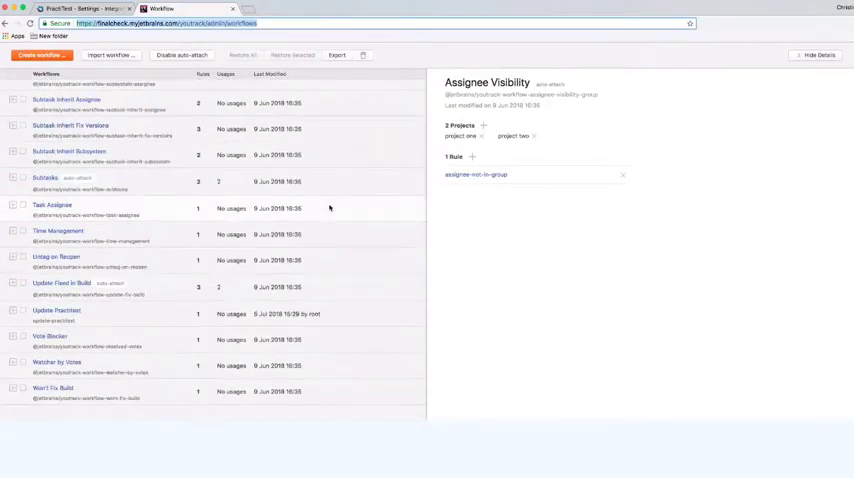
{"action": "mouse_move", "coordinate": [90, 308]}
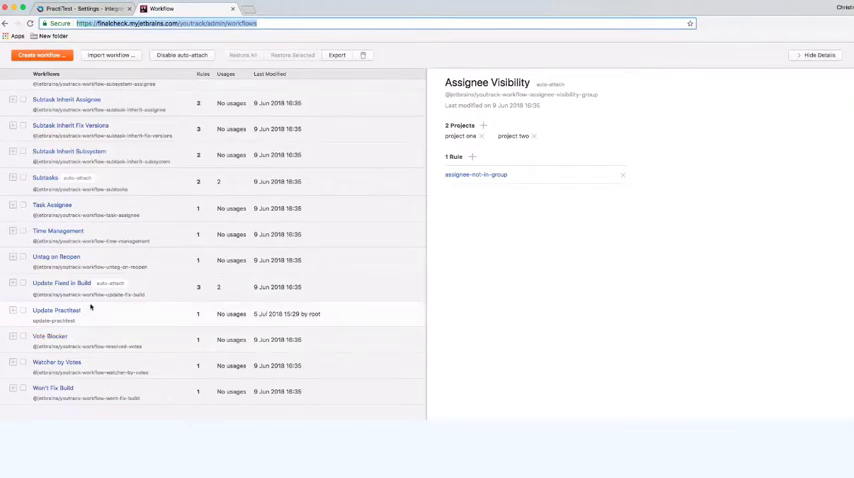
{"action": "scroll", "scroll_direction": "up", "scroll_amount": 3}
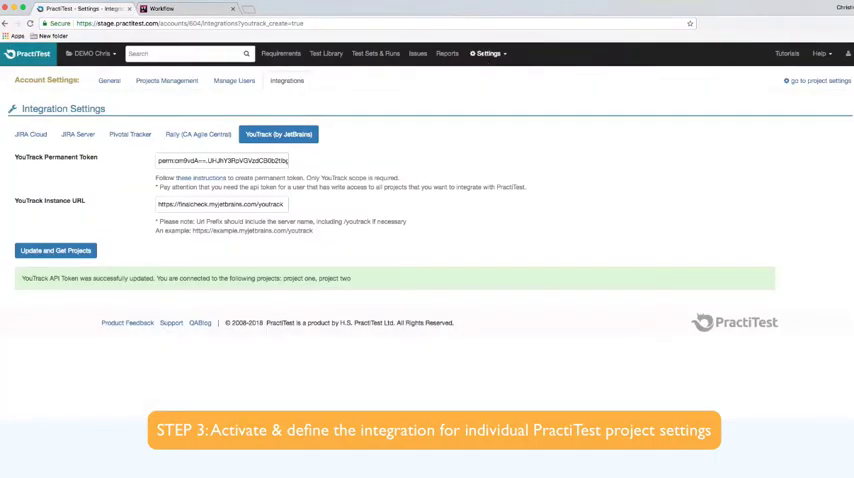
{"action": "left_click", "coordinate": [488, 53]}
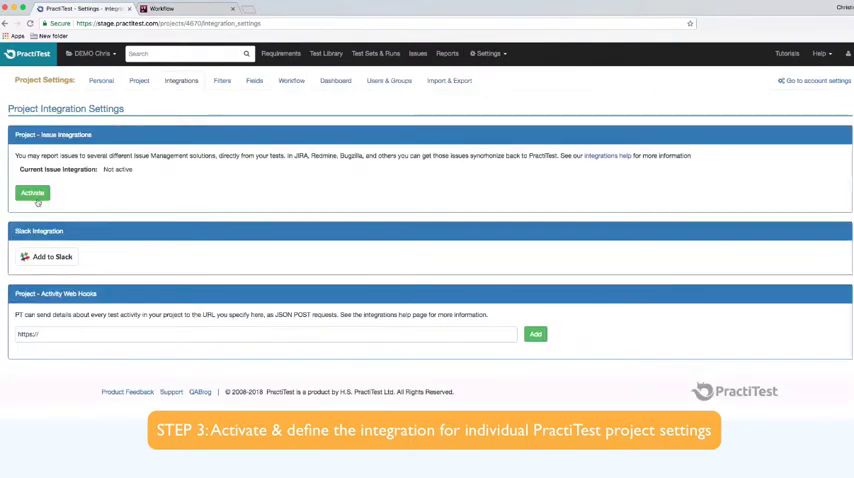
- Activate the YouTrack (by JetBrains) bugtracker with project one as the default, and save
{"action": "left_click", "coordinate": [32, 193]}
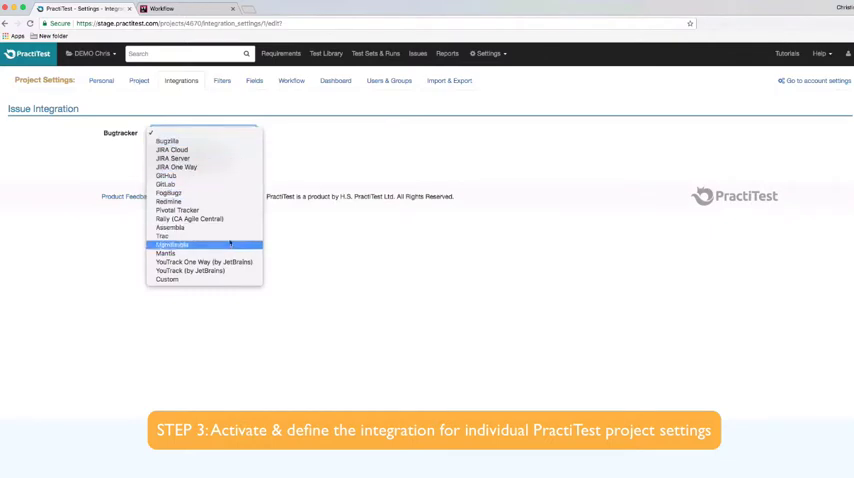
{"action": "left_click", "coordinate": [190, 270]}
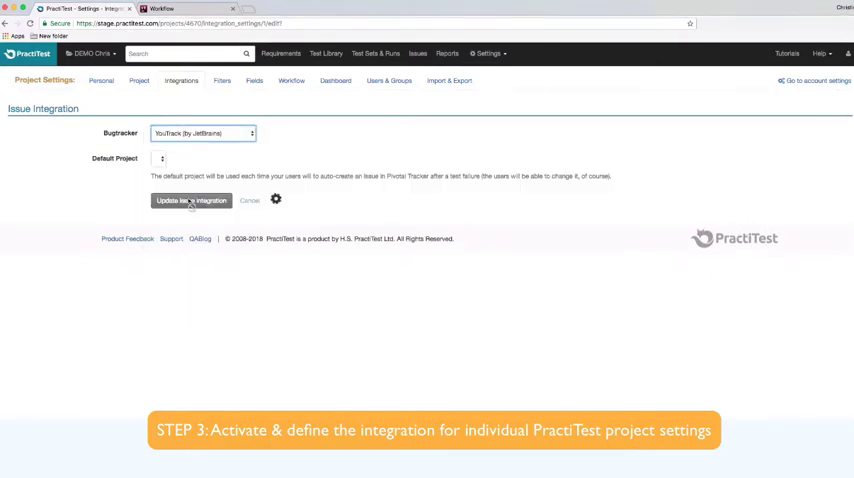
{"action": "left_click", "coordinate": [162, 158]}
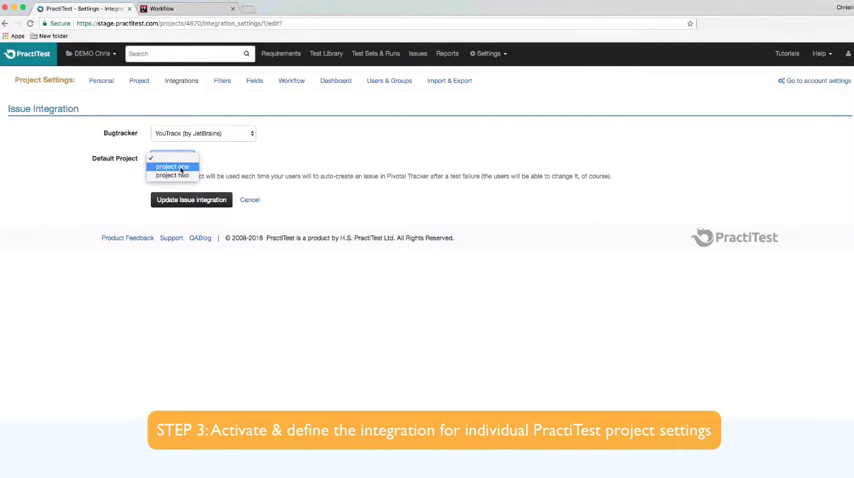
{"action": "left_click", "coordinate": [172, 158]}
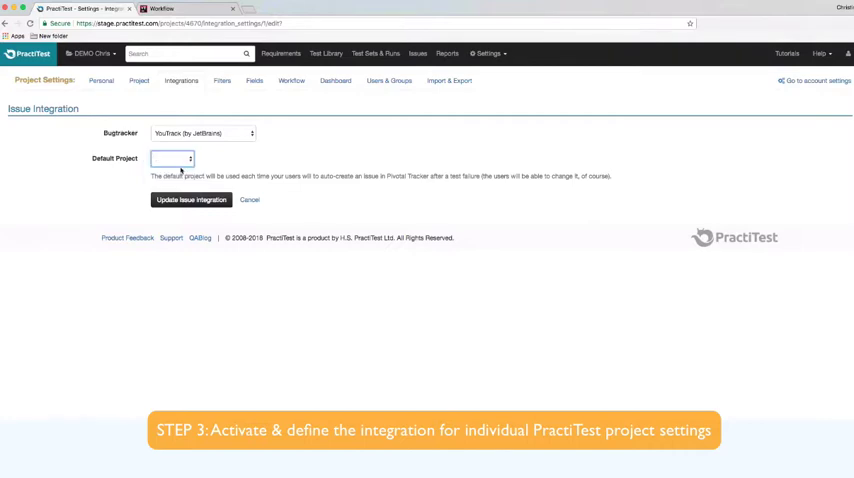
{"action": "left_click", "coordinate": [172, 158]}
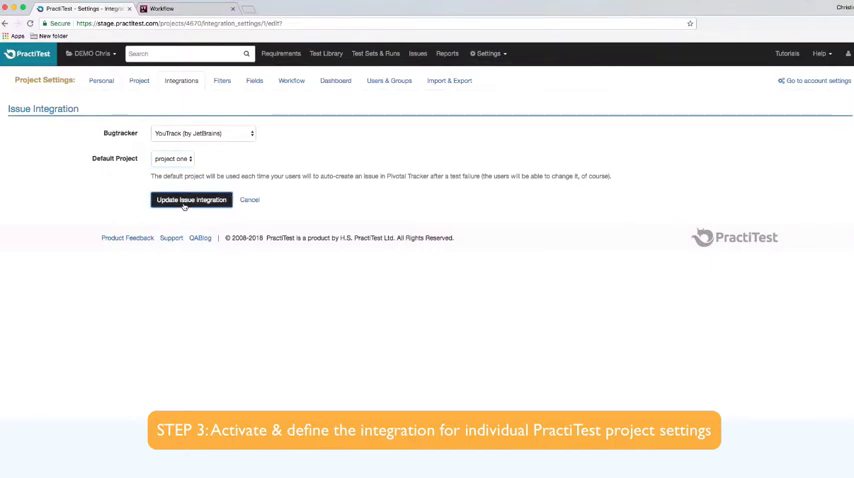